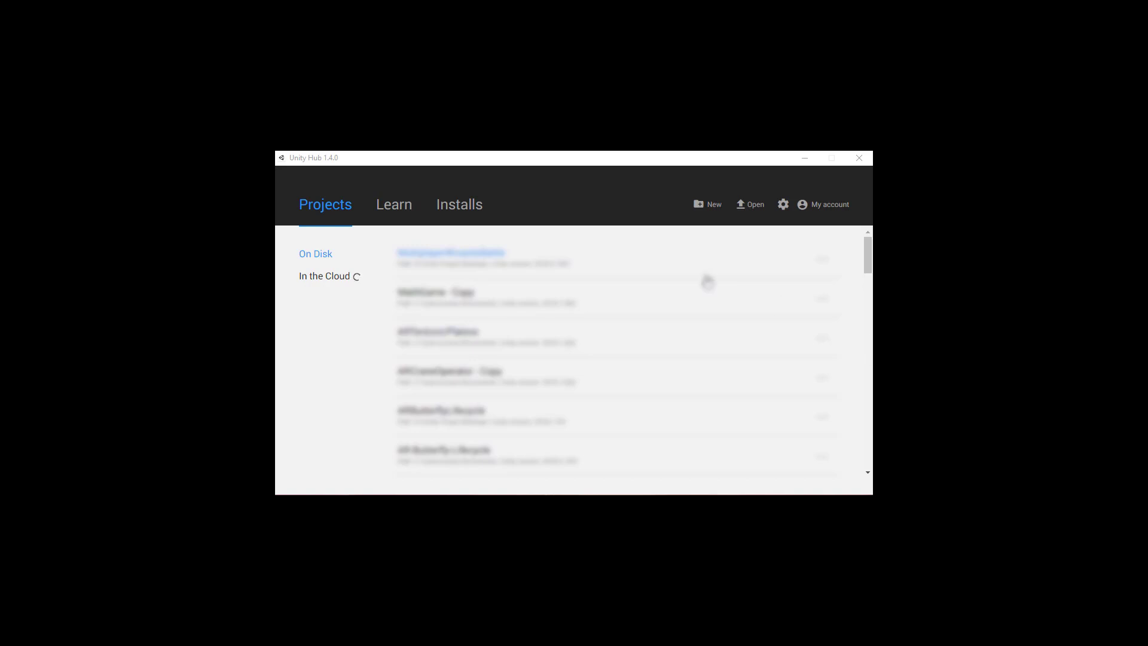
- Show the Beta Releases list under Installs, listing Unity 2019.2.0a4 and 2019.1.0b3
{"action": "left_click", "coordinate": [459, 204]}
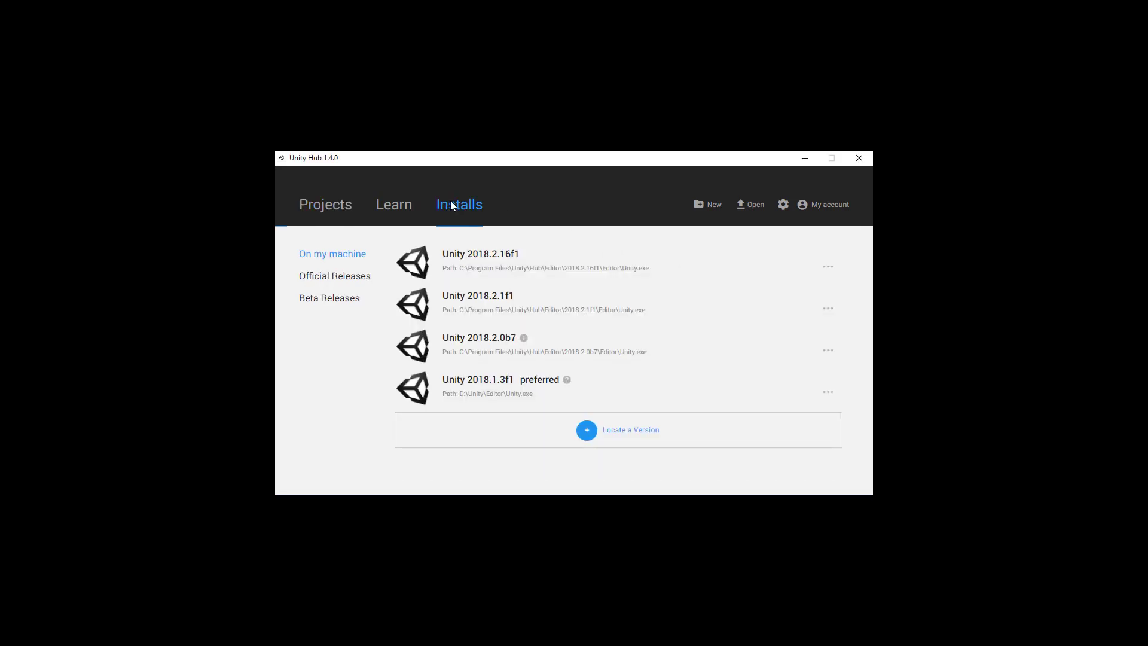
{"action": "mouse_move", "coordinate": [359, 293]}
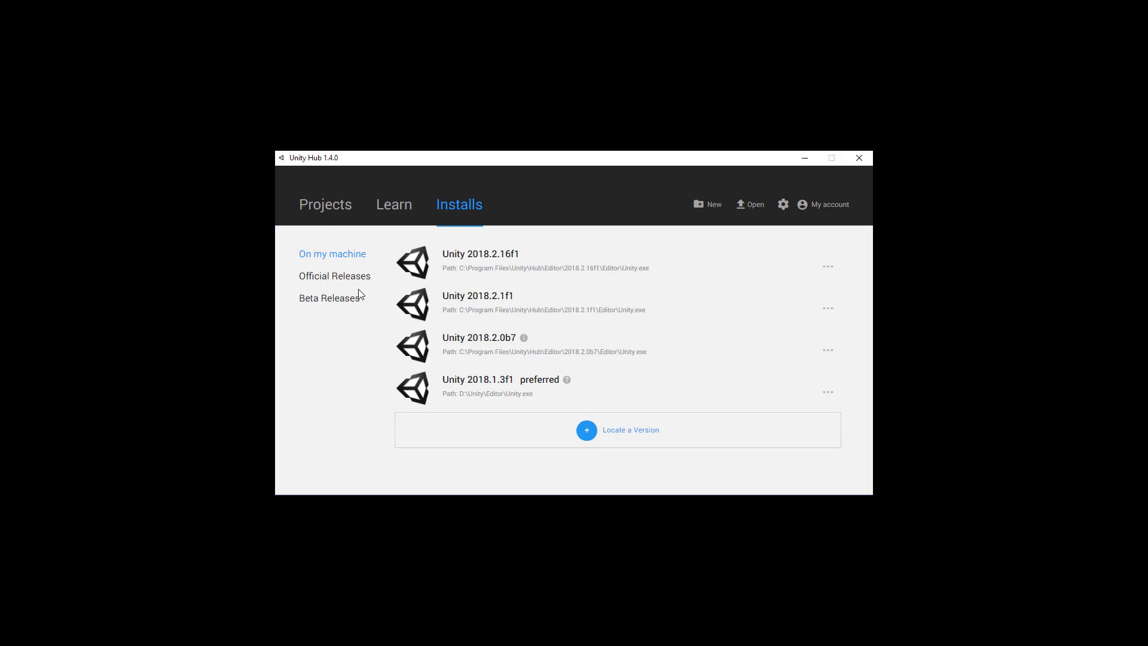
{"action": "left_click", "coordinate": [329, 297]}
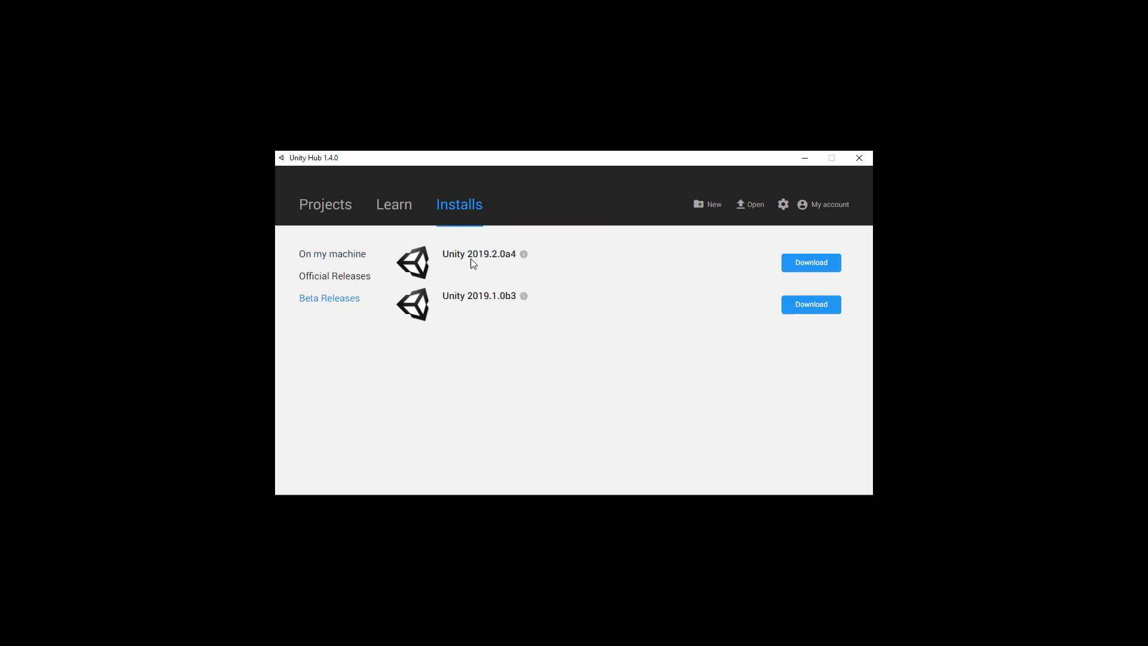
{"action": "mouse_move", "coordinate": [509, 269]}
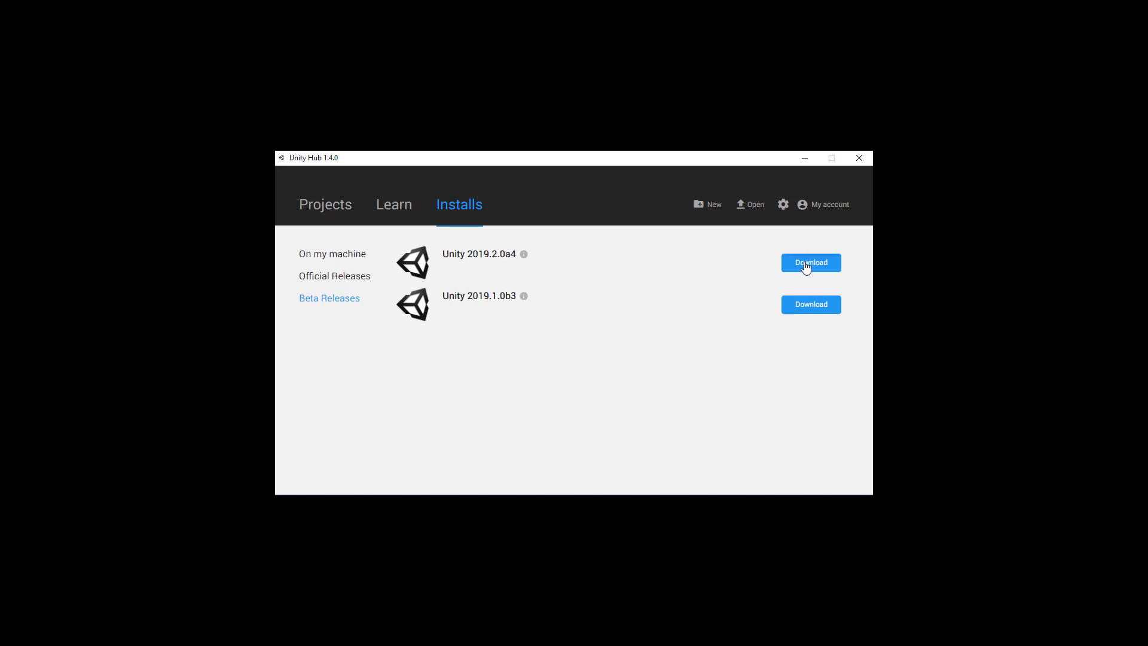
- Download Unity 2019.2.0a4 with Android Build Support and SDK & NDK Tools, accepting the license
{"action": "left_click", "coordinate": [810, 262]}
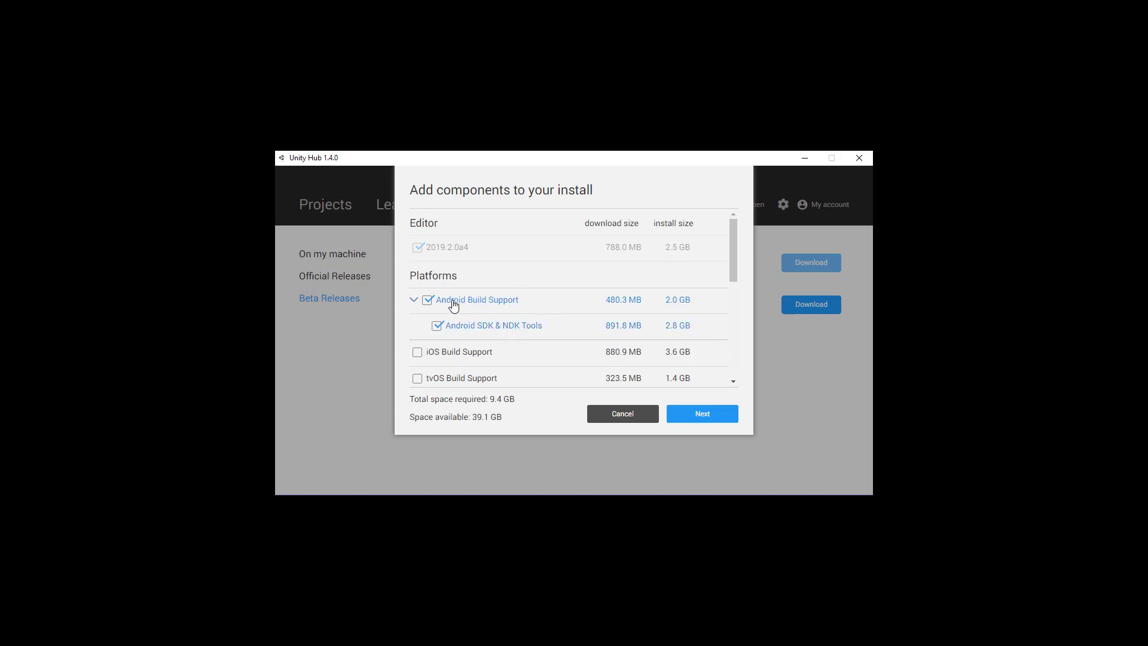
{"action": "mouse_move", "coordinate": [483, 334]}
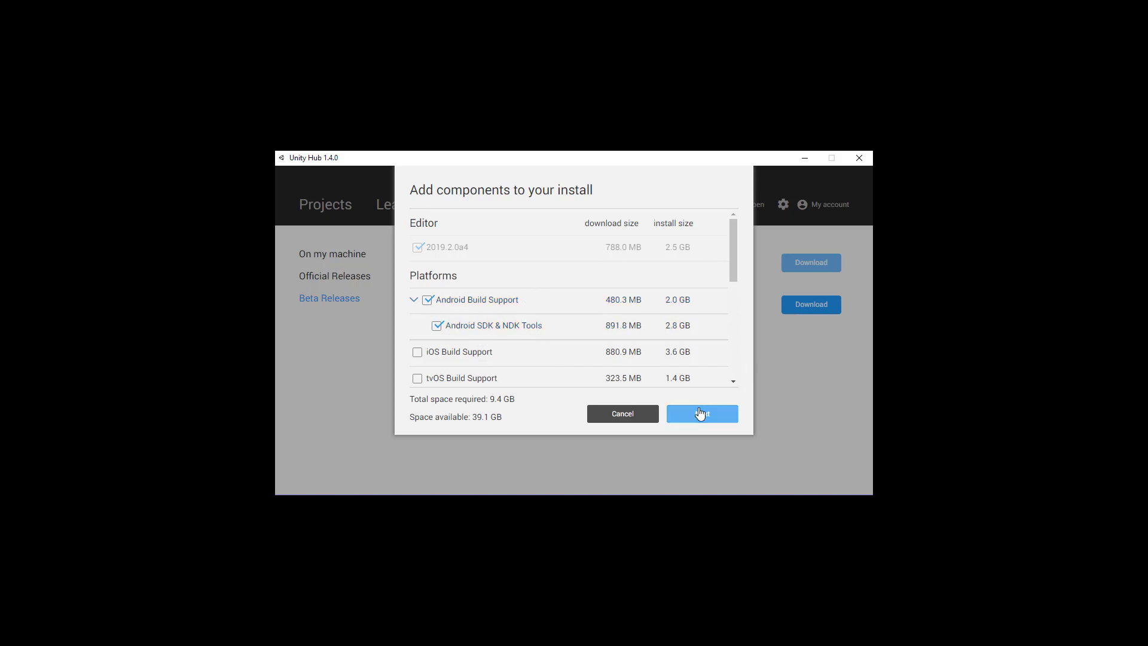
{"action": "left_click", "coordinate": [701, 413]}
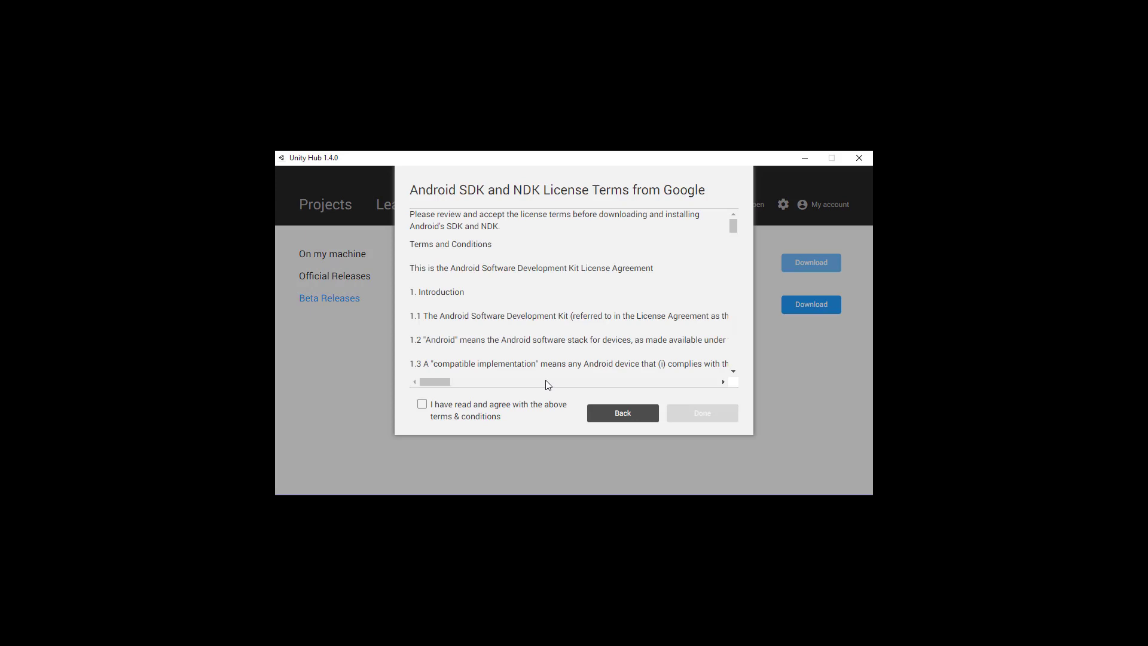
{"action": "left_click", "coordinate": [421, 403]}
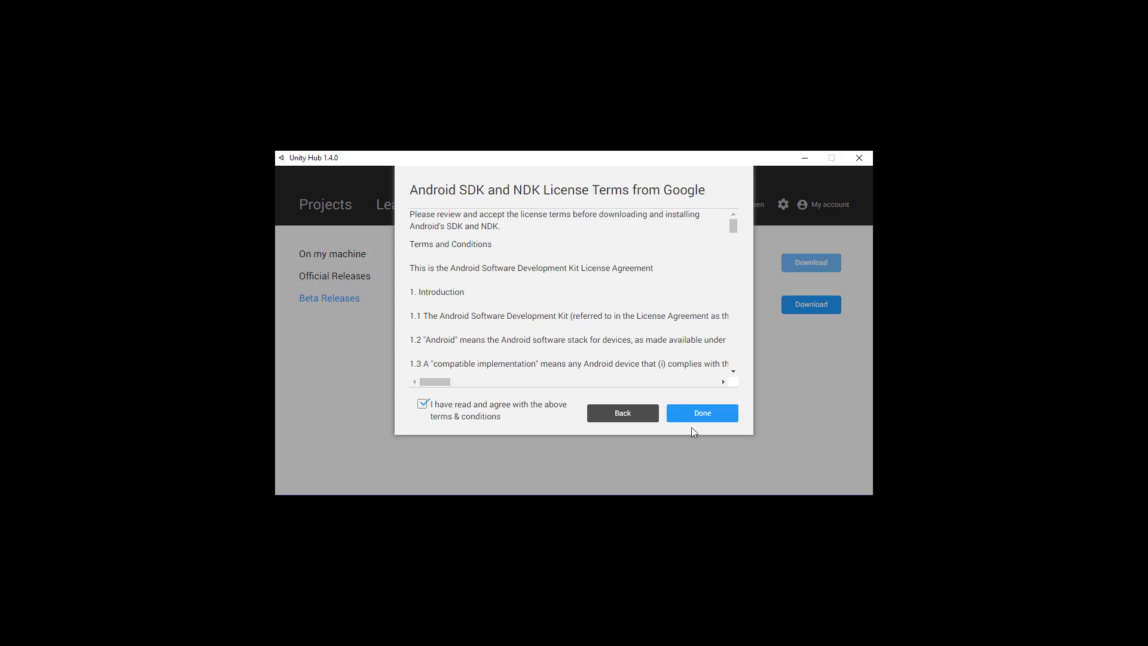
{"action": "left_click", "coordinate": [701, 412]}
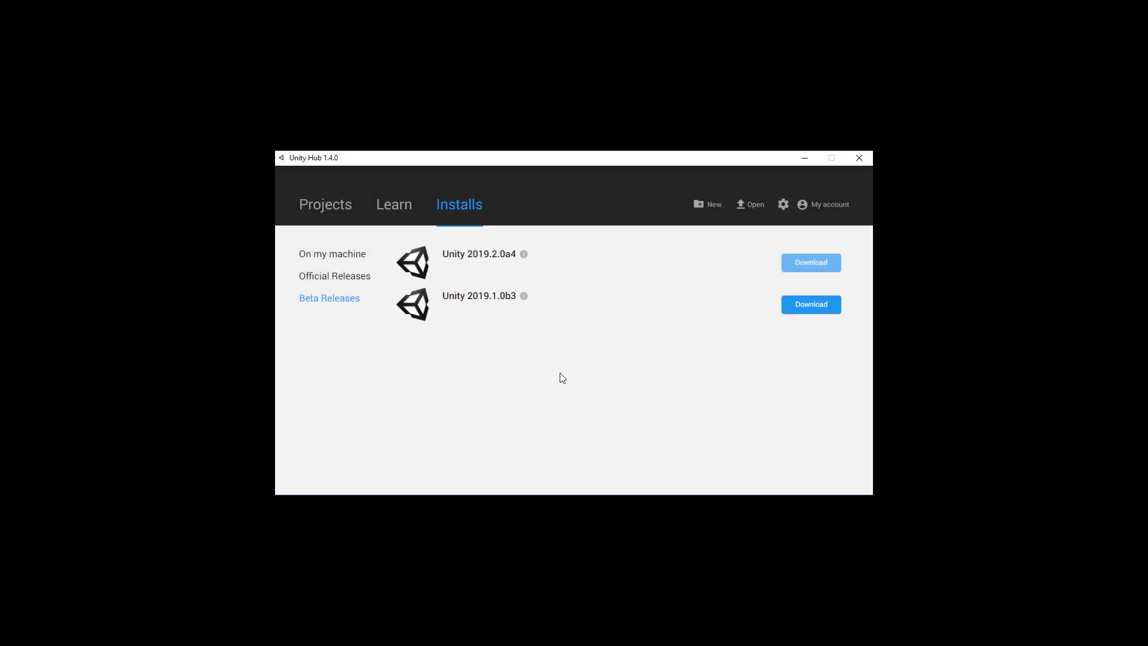
- Launch the AndroidTest project in Unity 2019.2.0a4 and let SampleScene load
{"action": "left_click", "coordinate": [811, 262]}
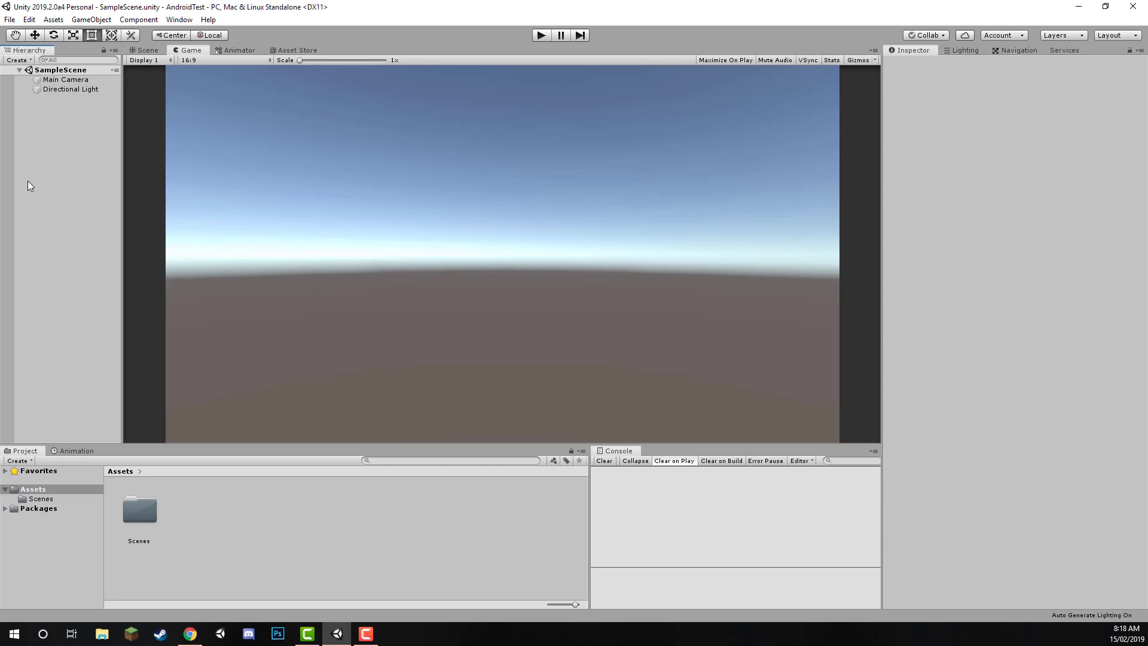
{"action": "mouse_move", "coordinate": [1004, 248]}
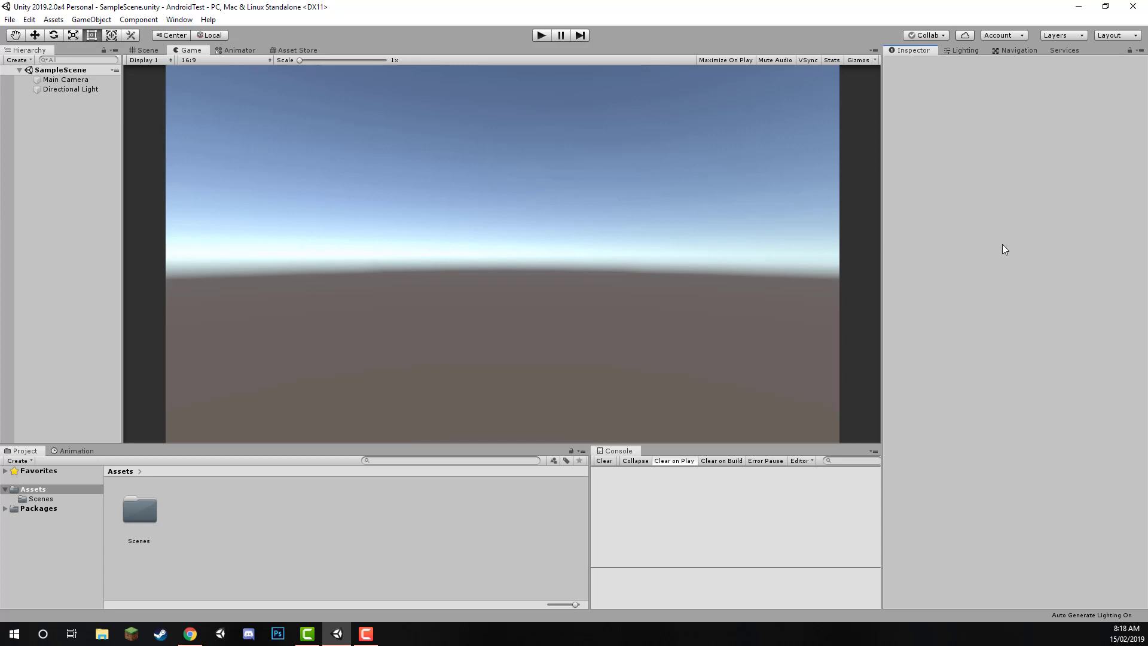
{"action": "mouse_move", "coordinate": [195, 139]}
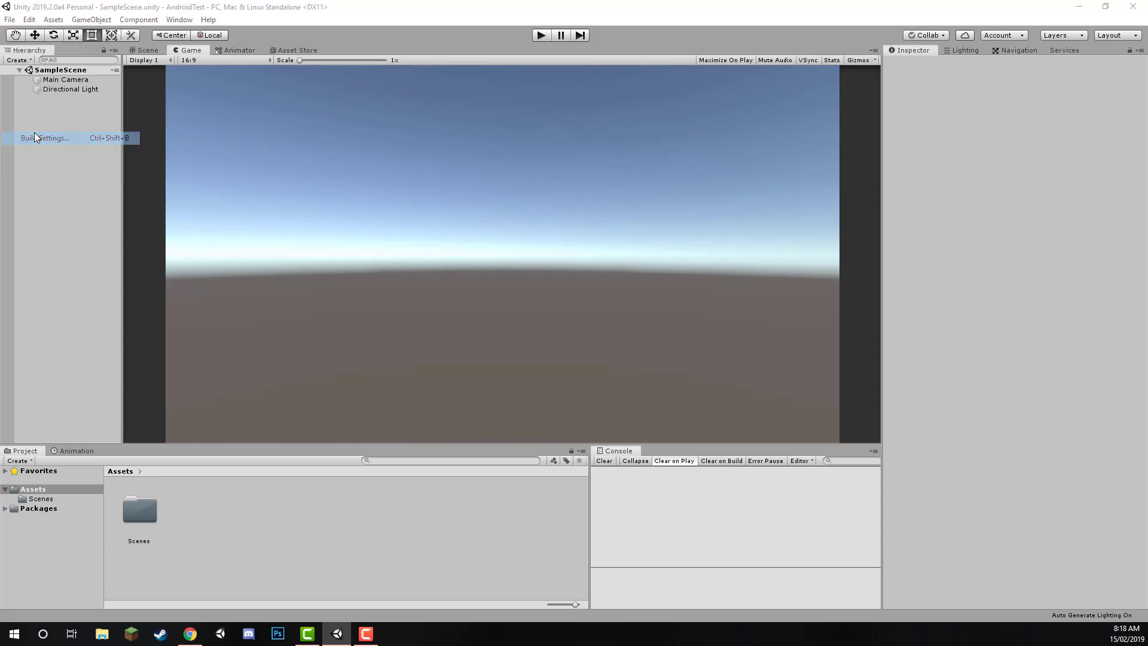
- Select Android in Build Settings and switch the project's platform from Standalone to Android
{"action": "left_click", "coordinate": [45, 137]}
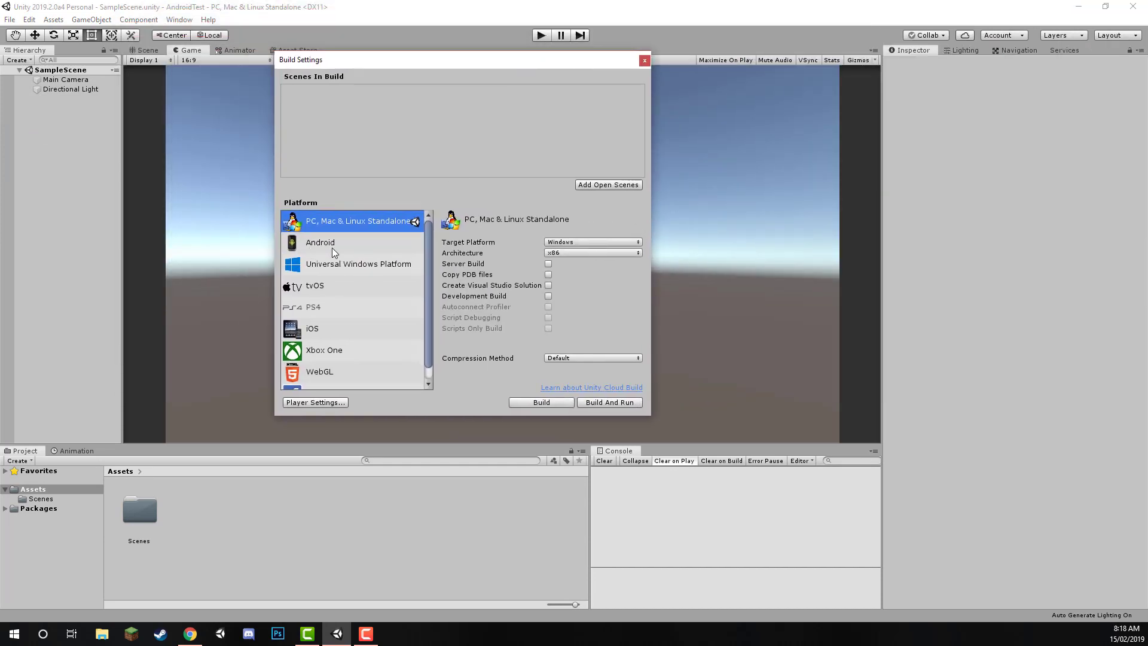
{"action": "left_click", "coordinate": [320, 242]}
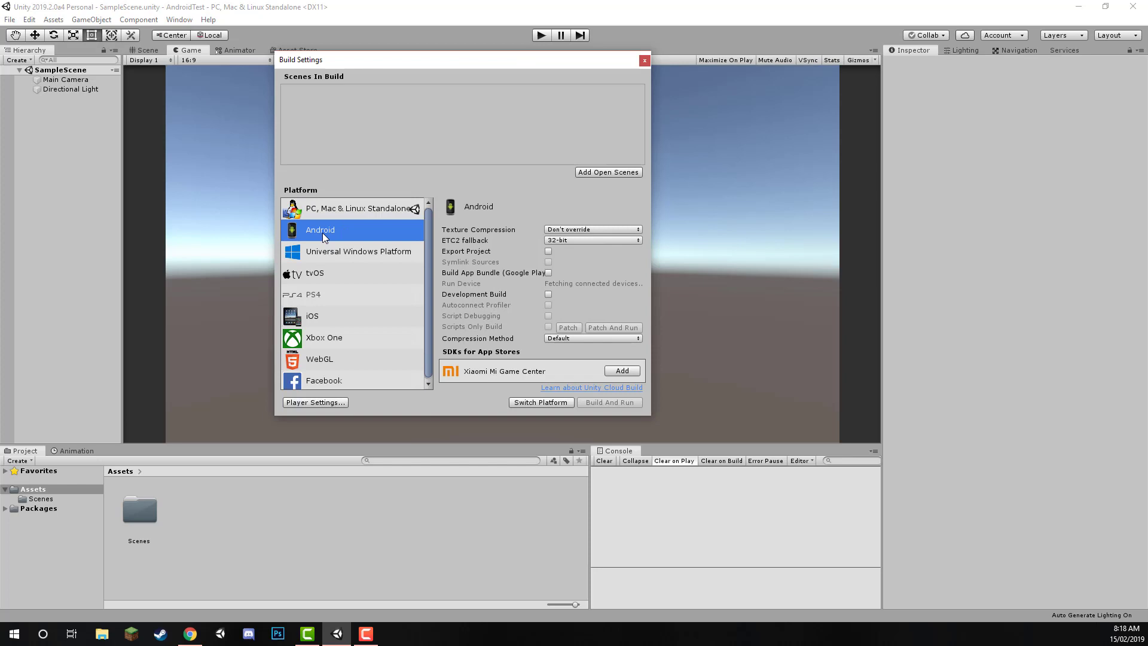
{"action": "mouse_move", "coordinate": [478, 428]}
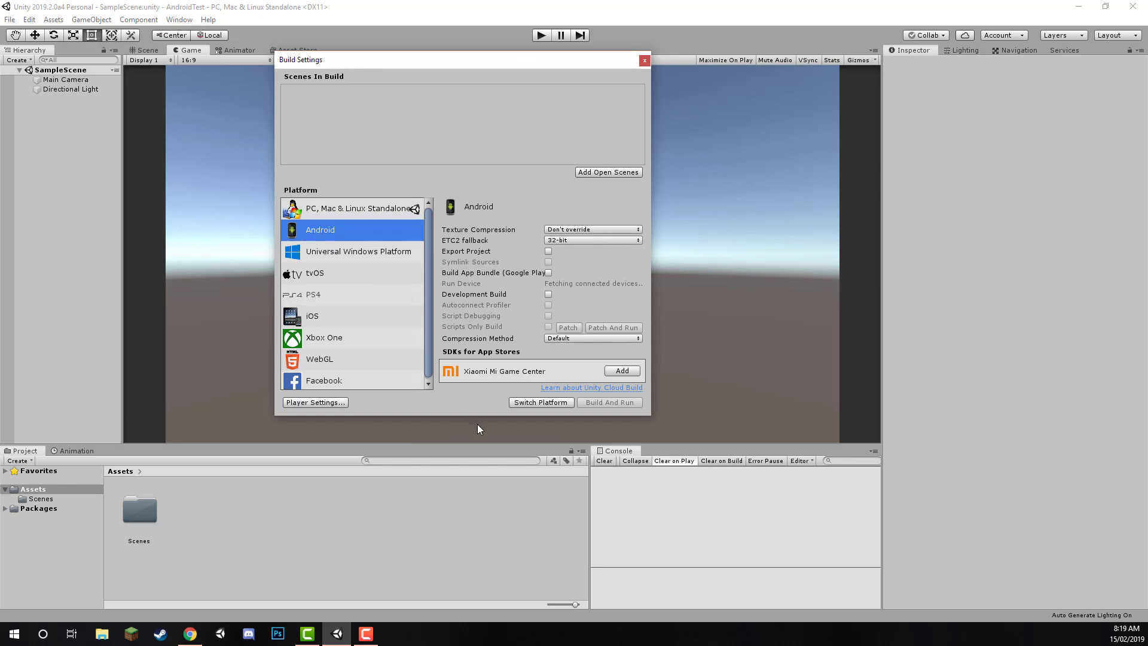
{"action": "mouse_move", "coordinate": [545, 408]}
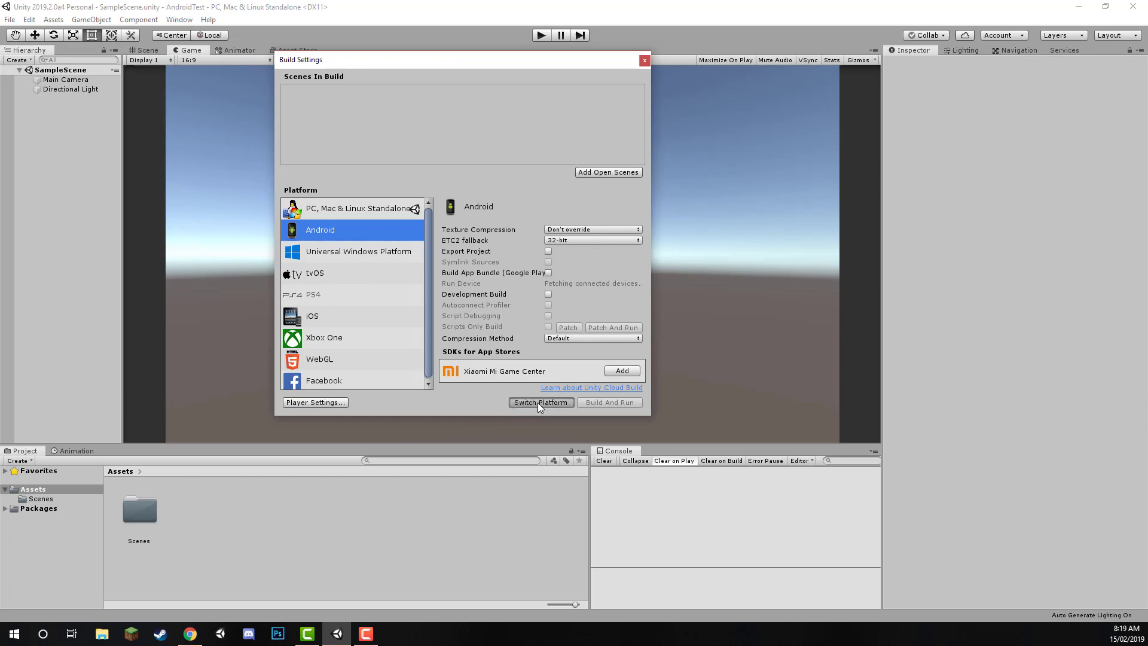
{"action": "left_click", "coordinate": [540, 402]}
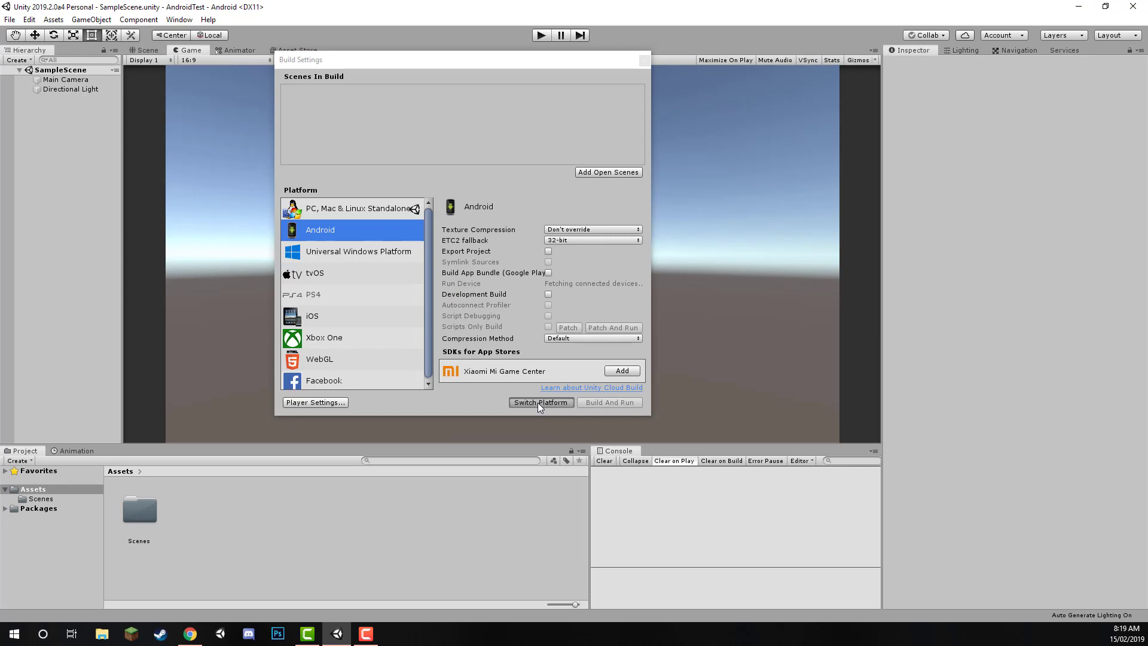
{"action": "left_click", "coordinate": [540, 402]}
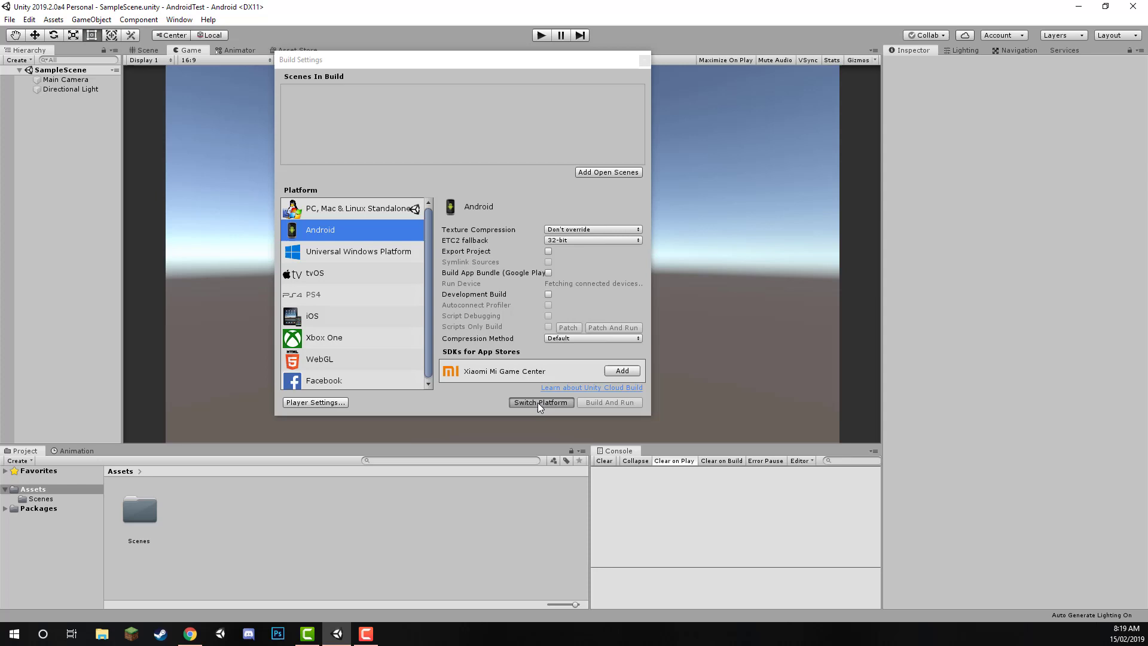
{"action": "left_click", "coordinate": [541, 402]}
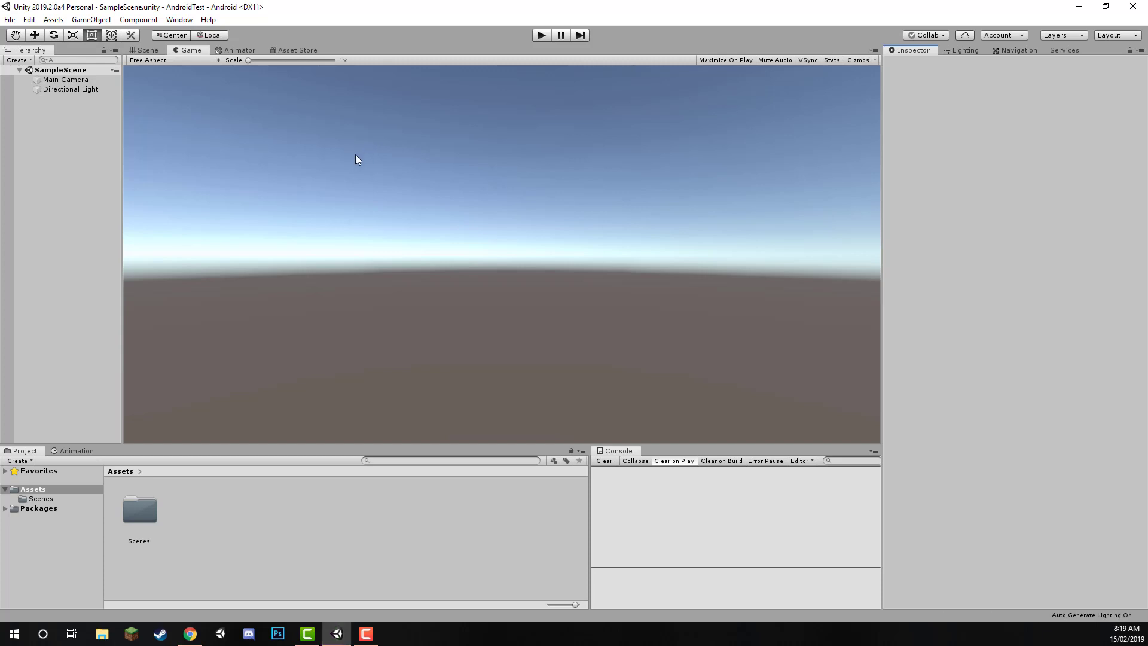
{"action": "mouse_move", "coordinate": [65, 176]}
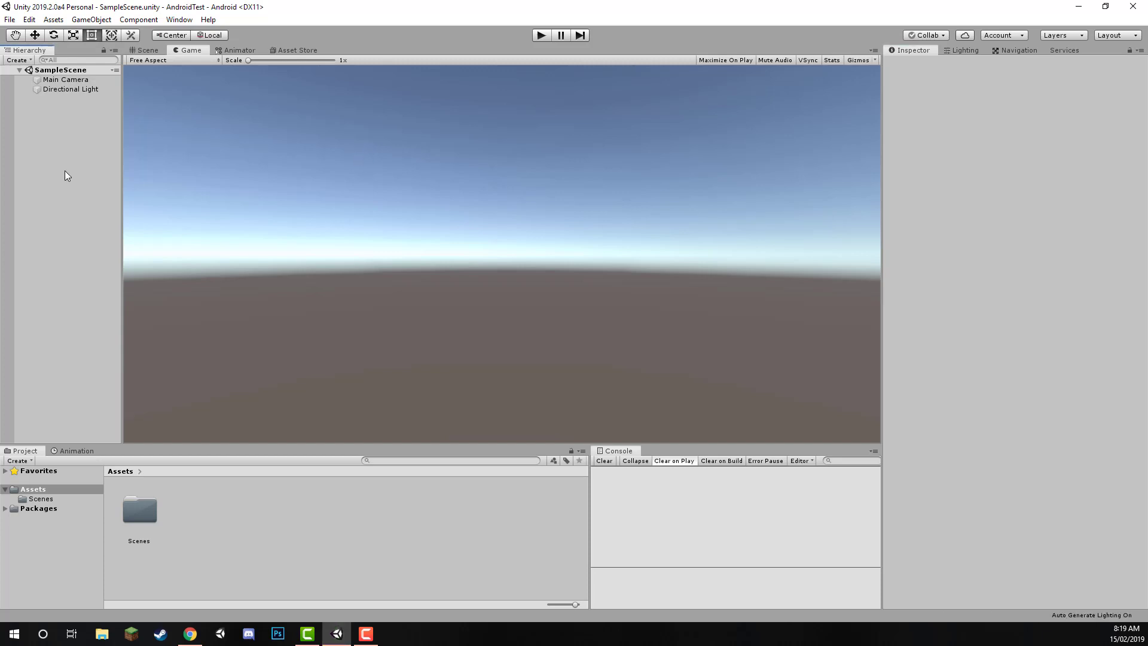
{"action": "left_click", "coordinate": [29, 20]}
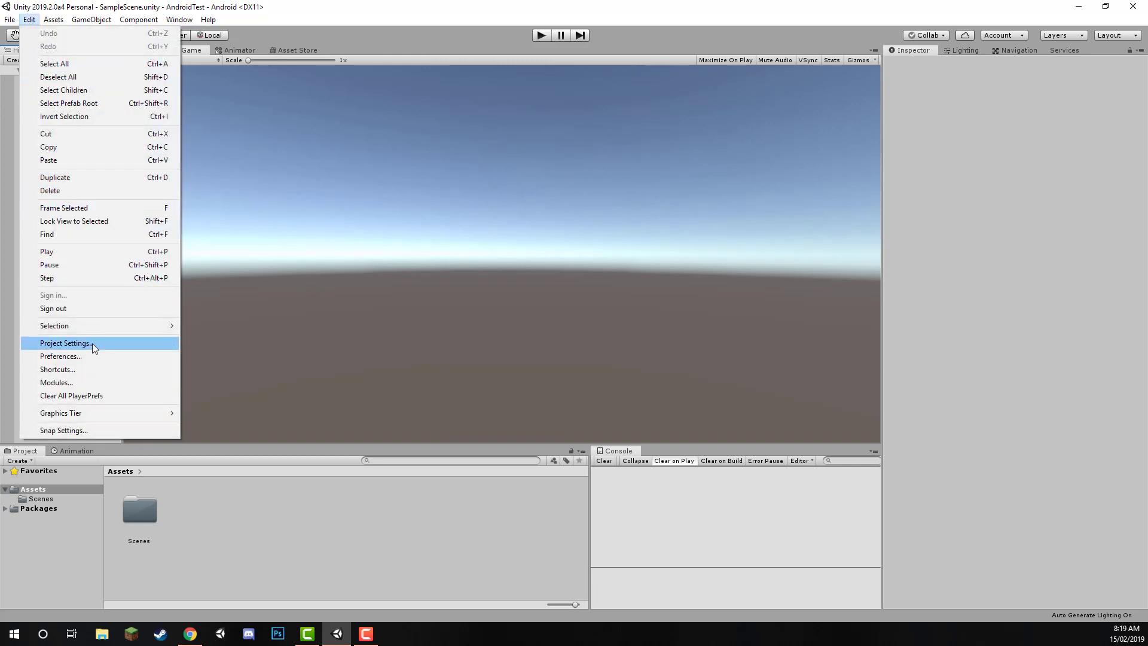
{"action": "left_click", "coordinate": [60, 356]}
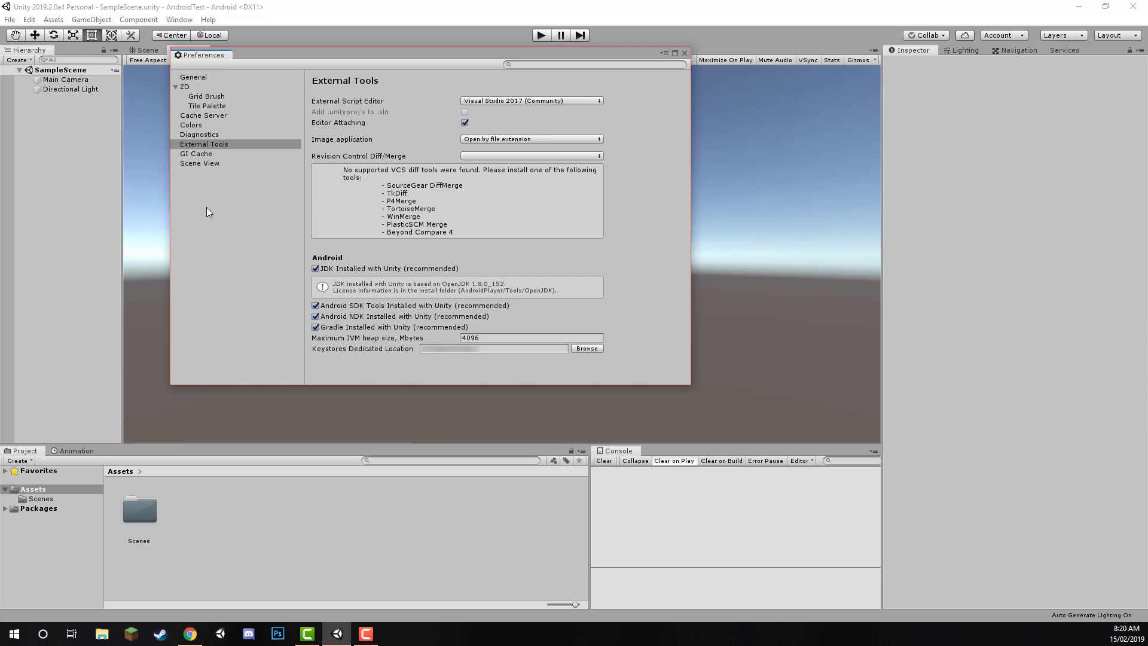
{"action": "left_click", "coordinate": [203, 144]}
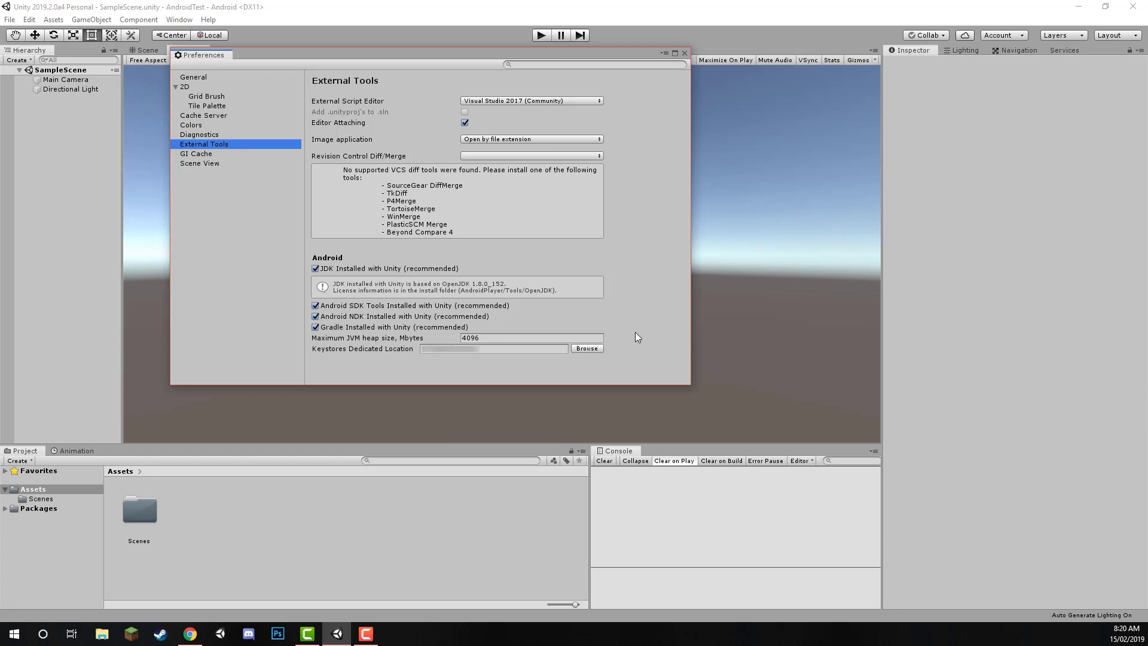
{"action": "left_click", "coordinate": [683, 52]}
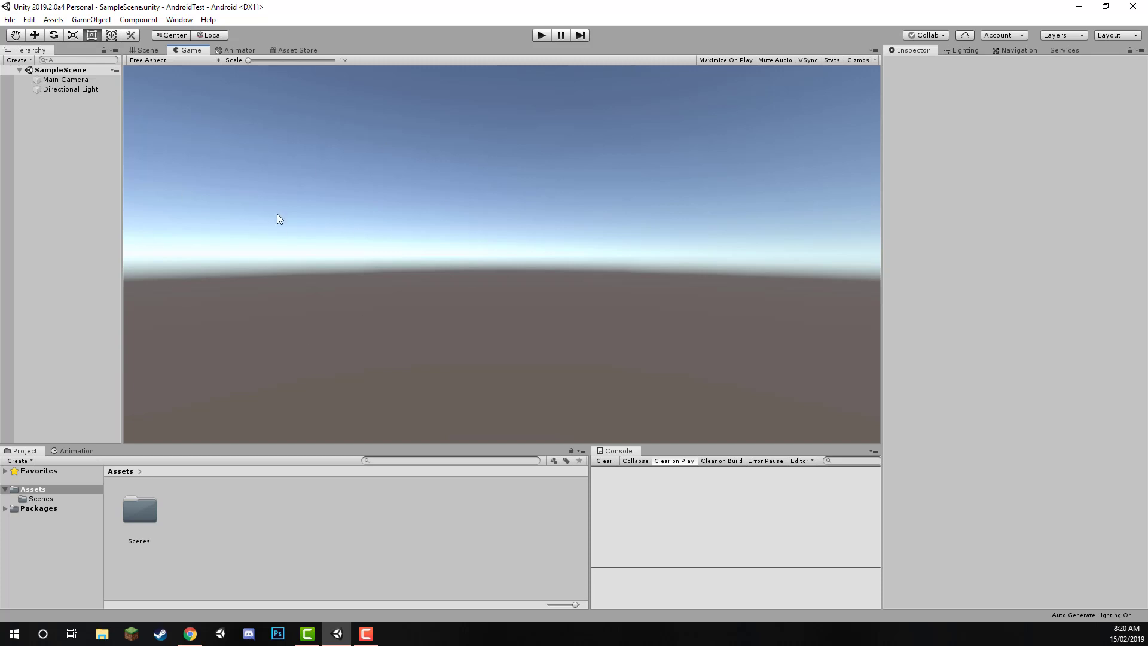
- Reopen File > Build Settings, now showing Android as the active platform
{"action": "left_click", "coordinate": [9, 19]}
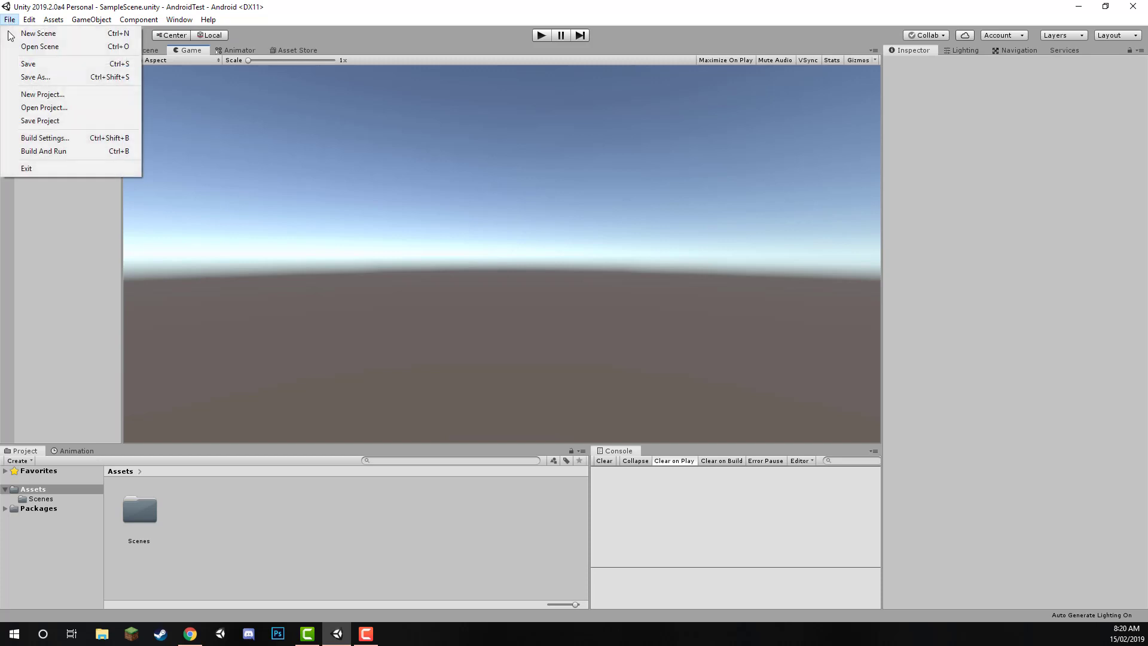
{"action": "left_click", "coordinate": [44, 138]}
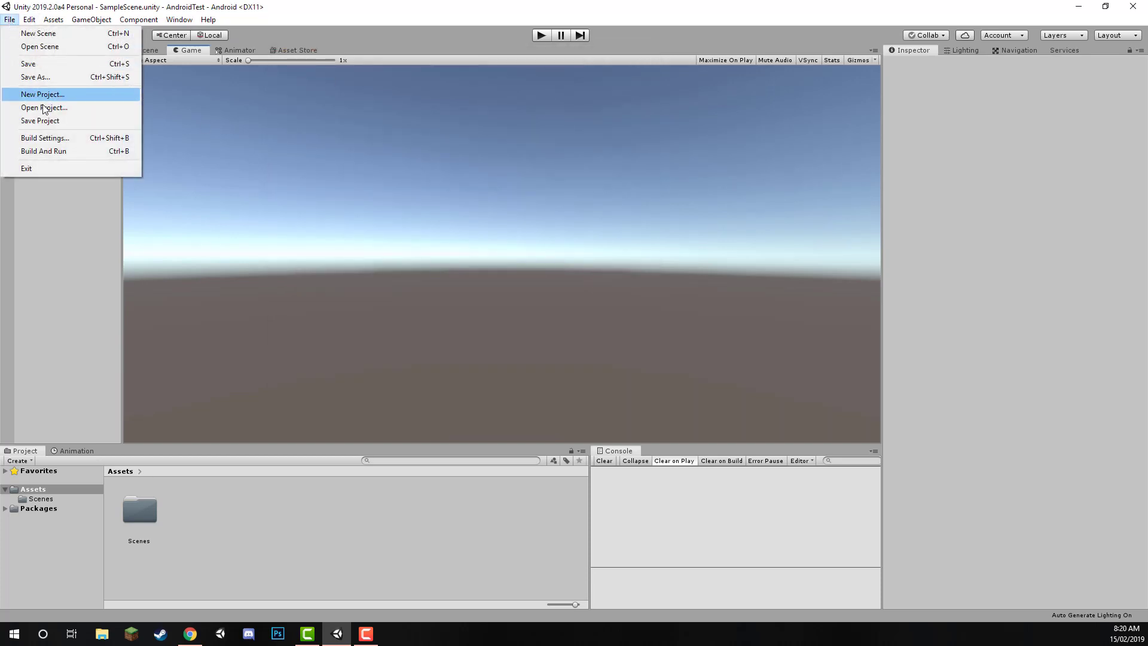
{"action": "left_click", "coordinate": [44, 138]}
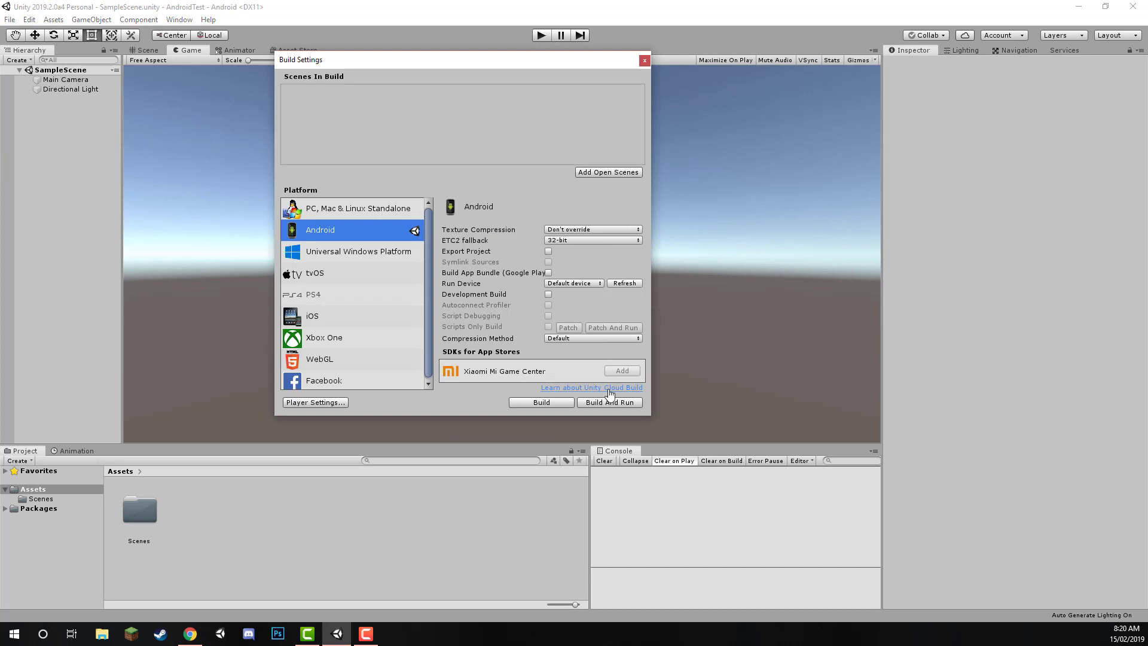
{"action": "mouse_move", "coordinate": [621, 408]}
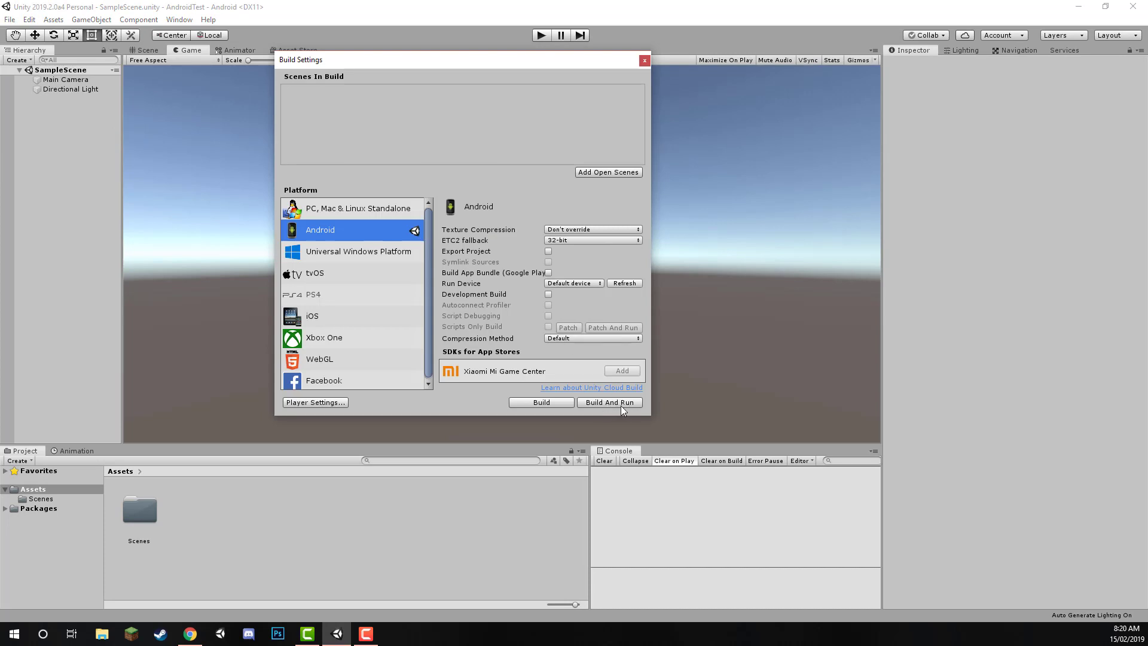
{"action": "left_click", "coordinate": [610, 401]}
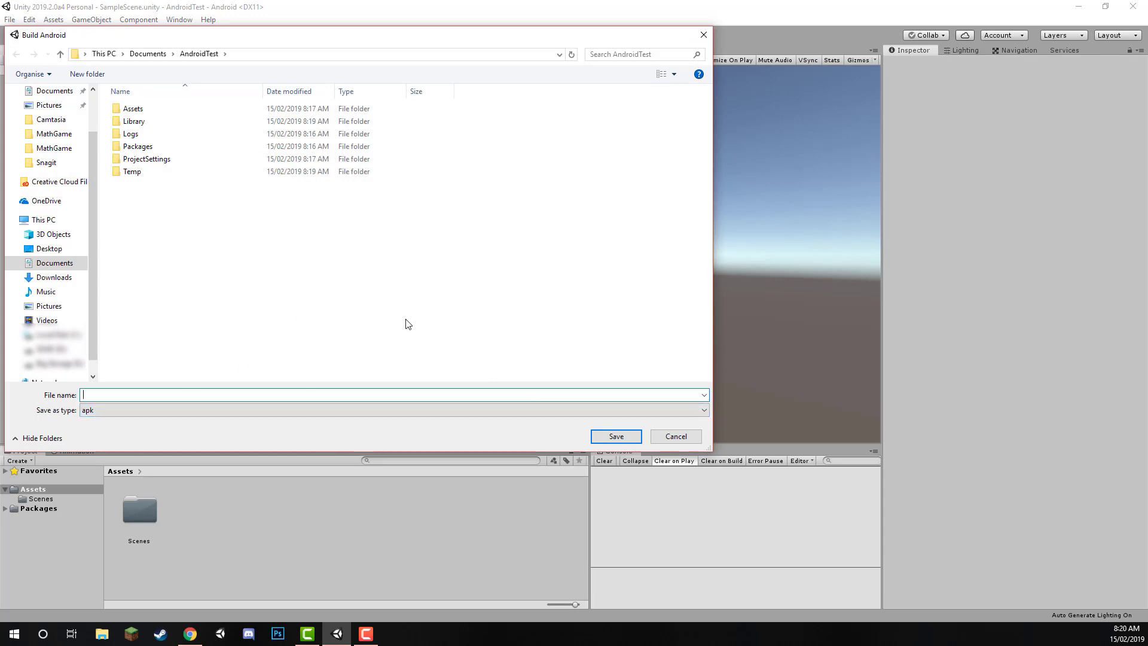
{"action": "mouse_move", "coordinate": [242, 270]}
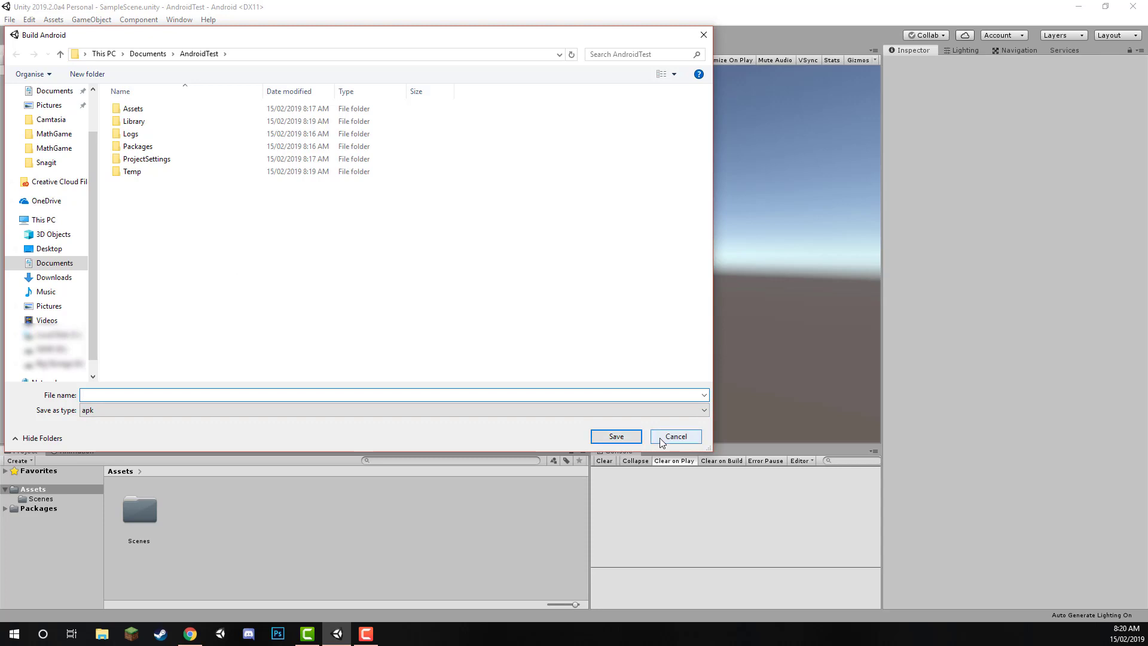
{"action": "left_click", "coordinate": [674, 435]}
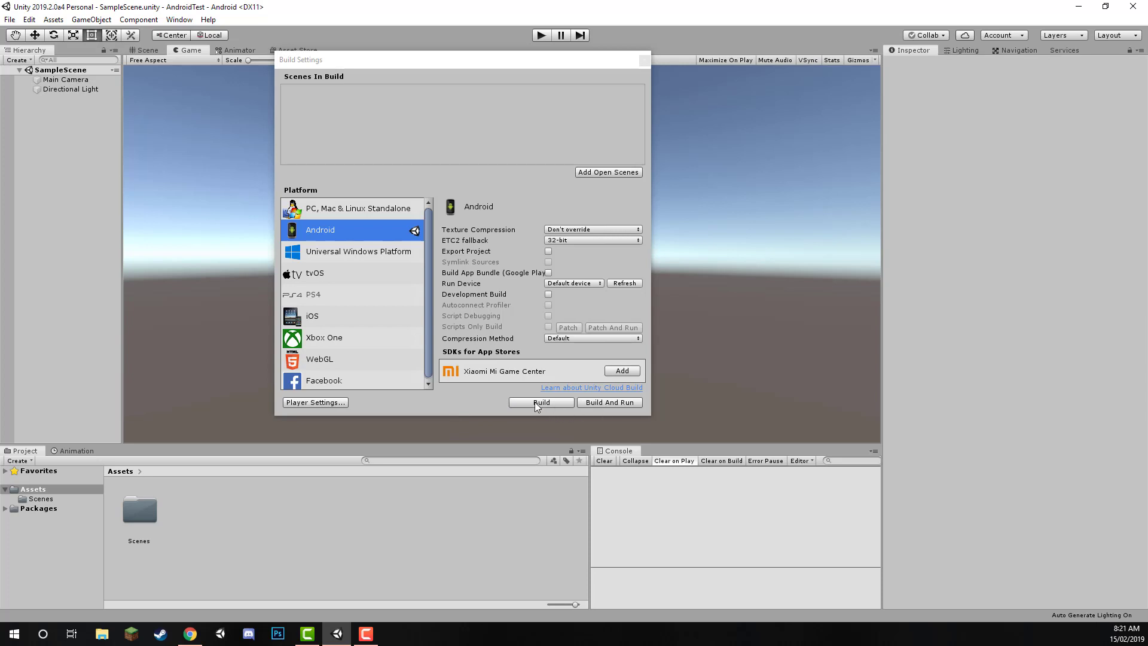
{"action": "mouse_move", "coordinate": [550, 407]}
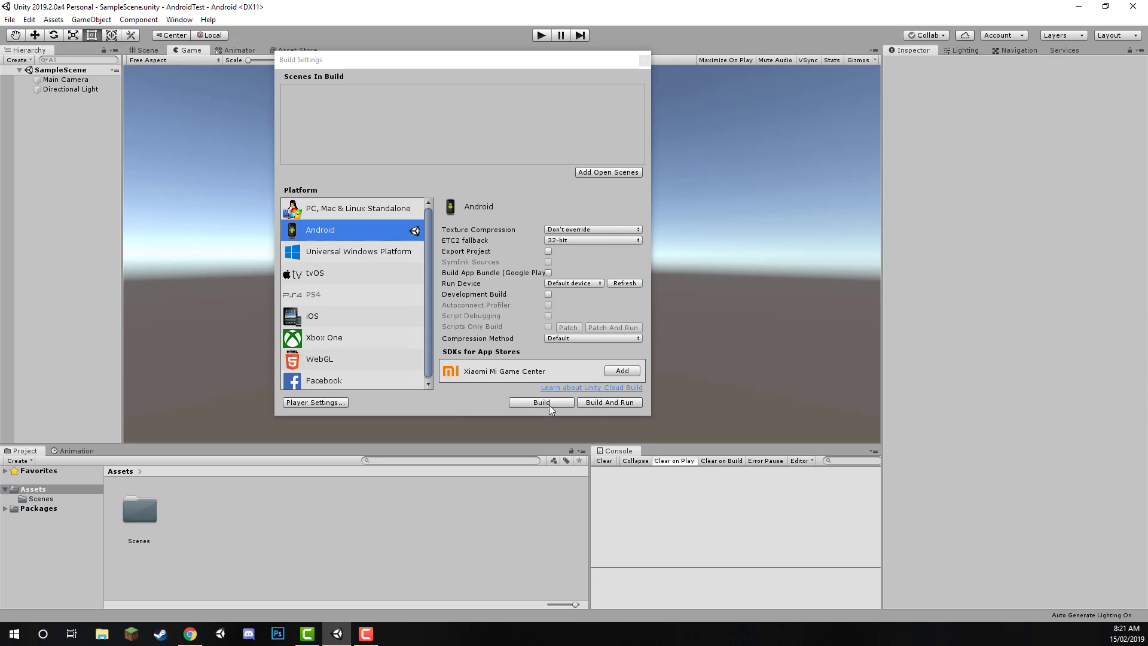